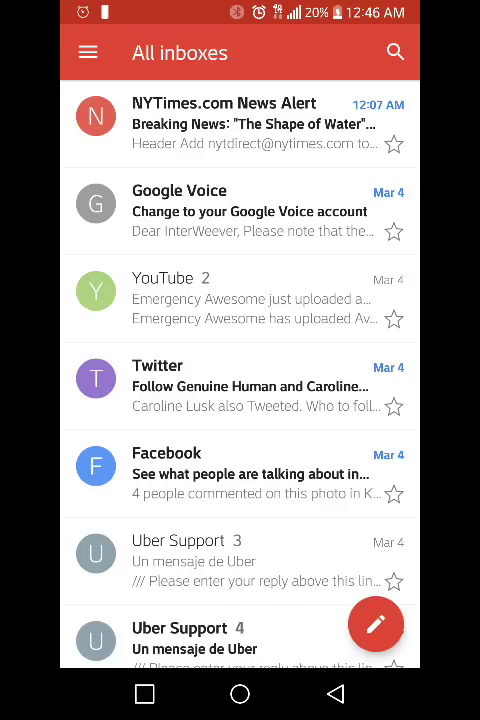
Leave Gmail for the home screen and launch Chrome to see its open tabs.
left_click(239, 694)
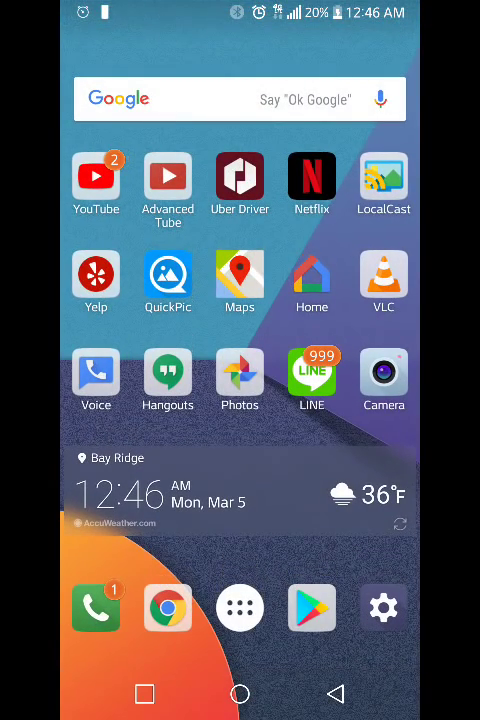
left_click(167, 608)
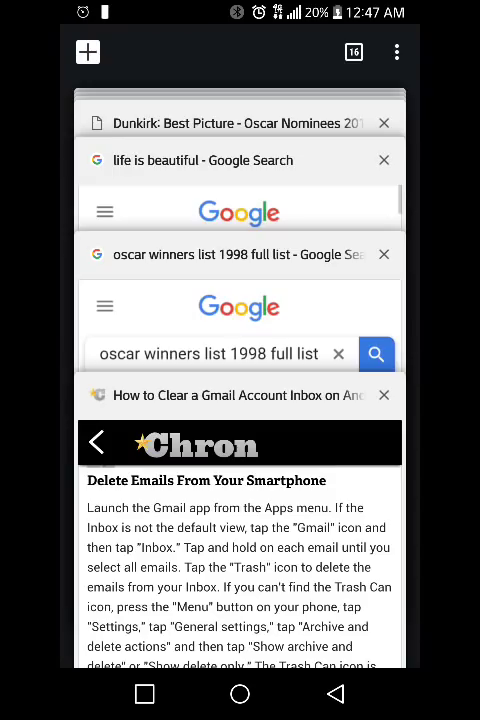
Open an incognito tab to Gmail, enter the account email, and continue to the password field.
left_click(396, 52)
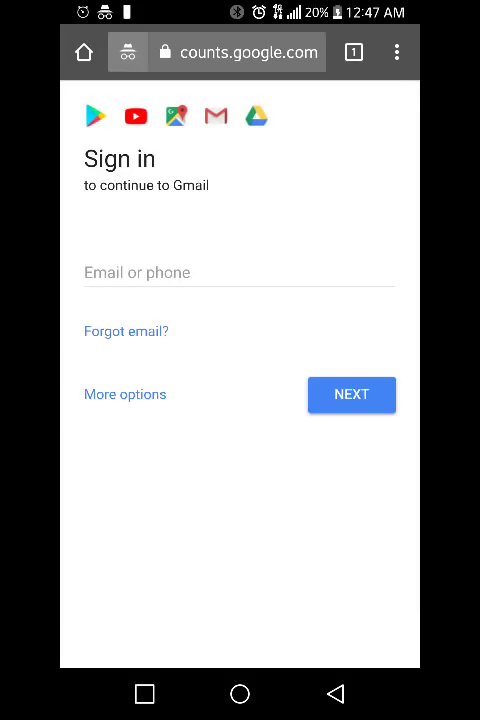
left_click(240, 272)
type("theansible")
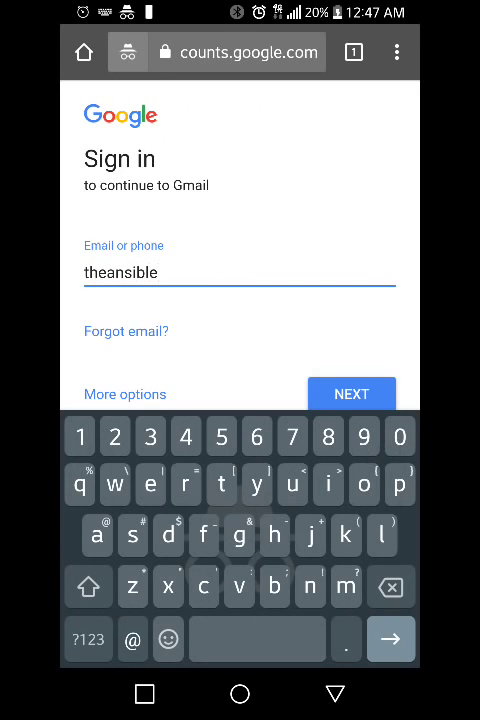
left_click(351, 393)
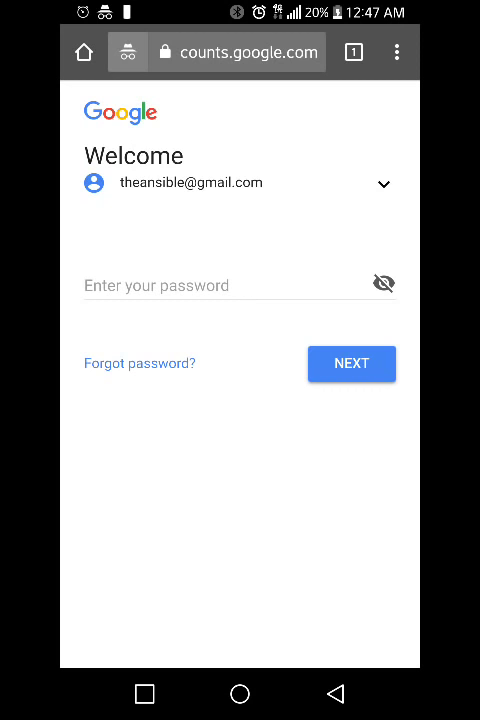
left_click(351, 363)
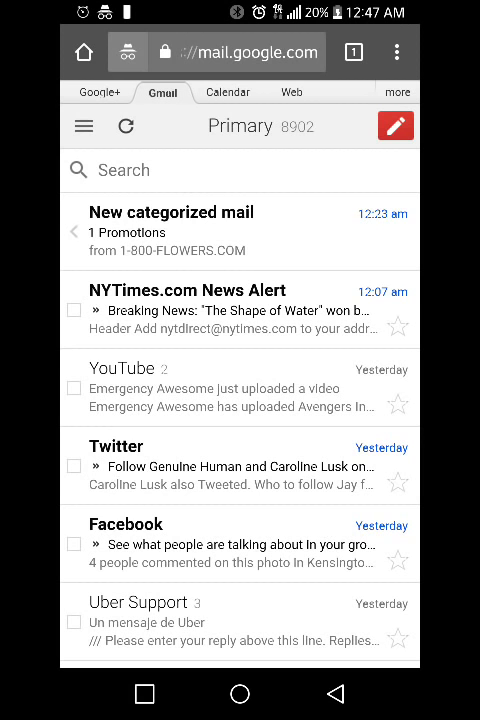
Choose the Desktop link under 'View Gmail in' from the bottom of the labels menu.
left_click(84, 126)
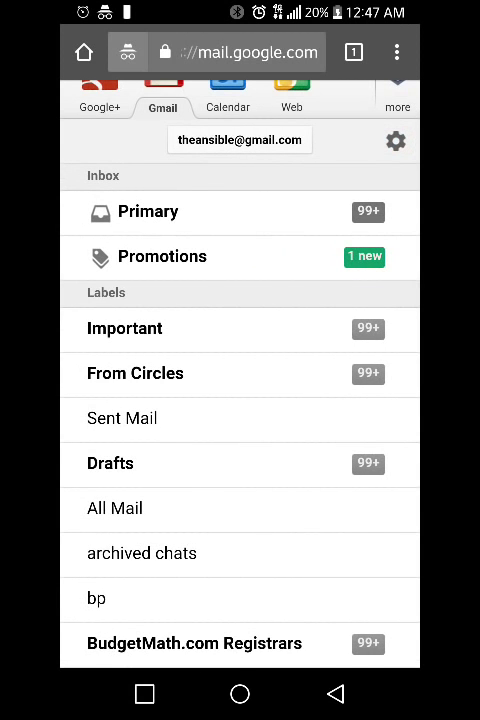
scroll("down", 3)
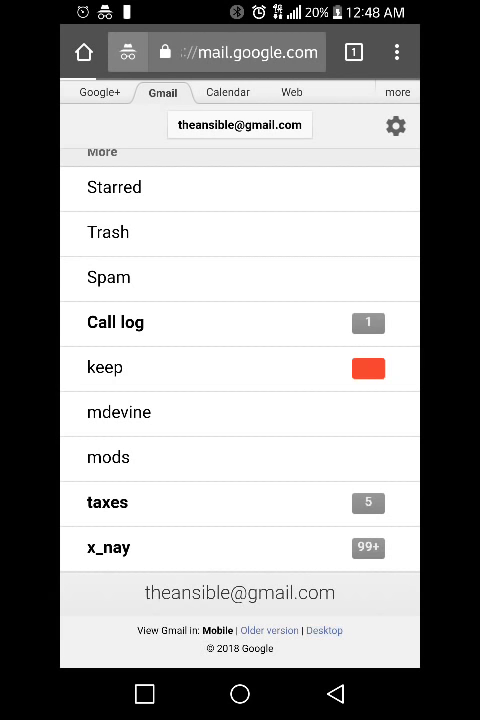
left_click(324, 630)
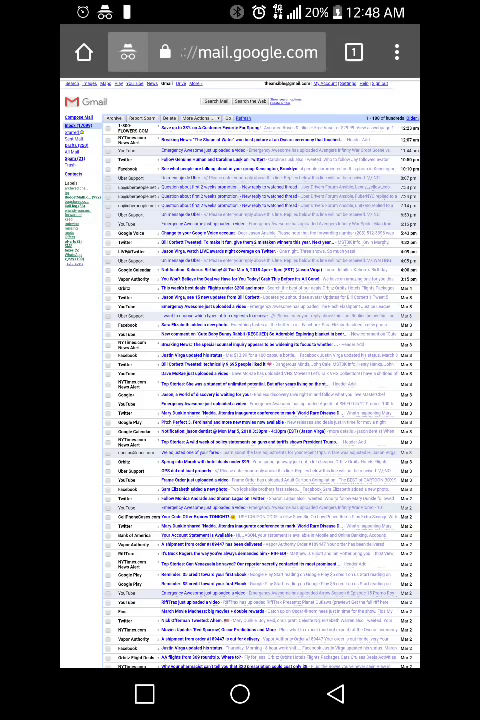
Zoom into the desktop inbox and activate the Search Mail box.
scroll("down", 3)
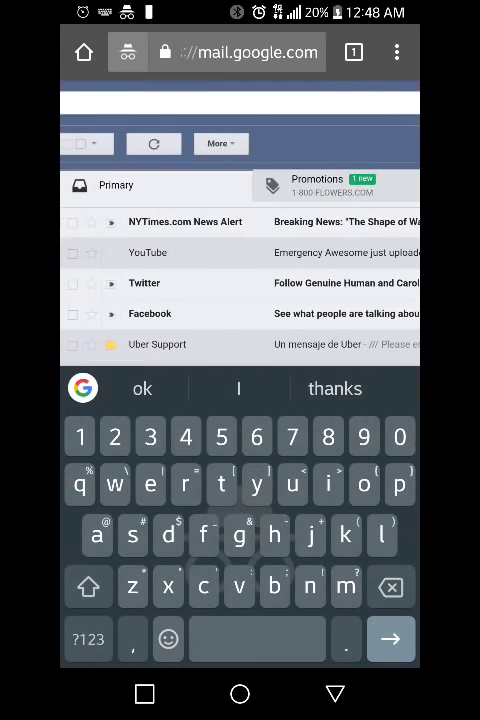
Search for 'emergency awesome' and check all 100 YouTube messages in the results.
type("em")
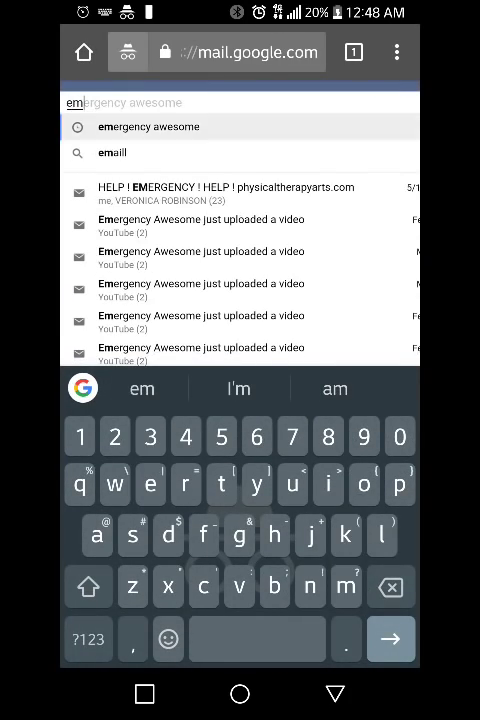
left_click(148, 126)
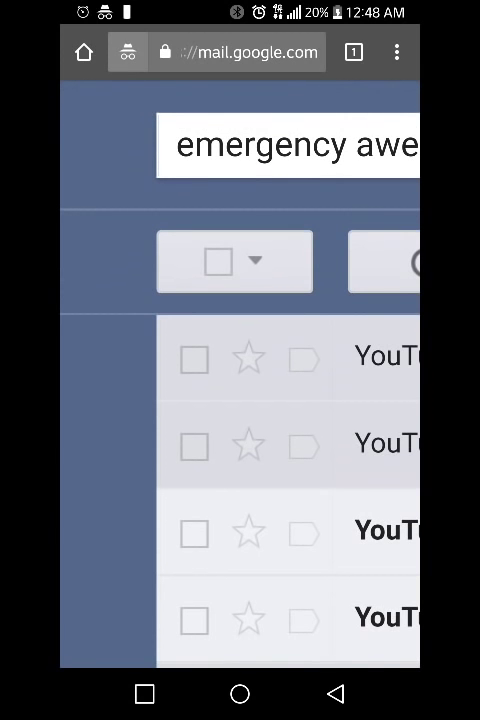
left_click(192, 261)
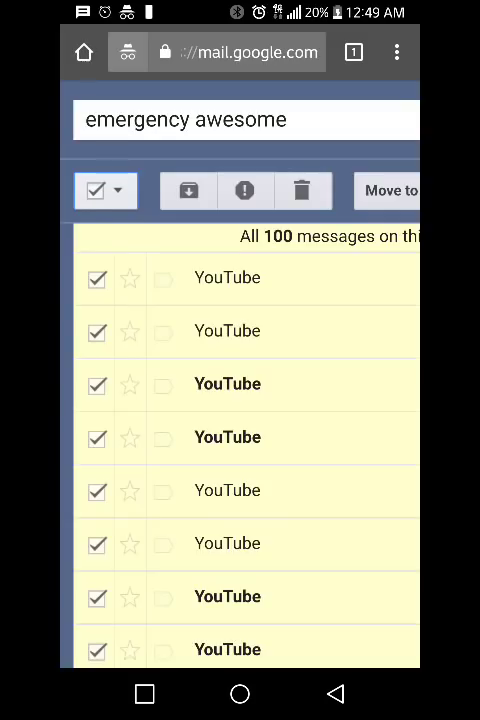
Delete the 100 checked messages to Trash and select the next page of results.
scroll("right", 3)
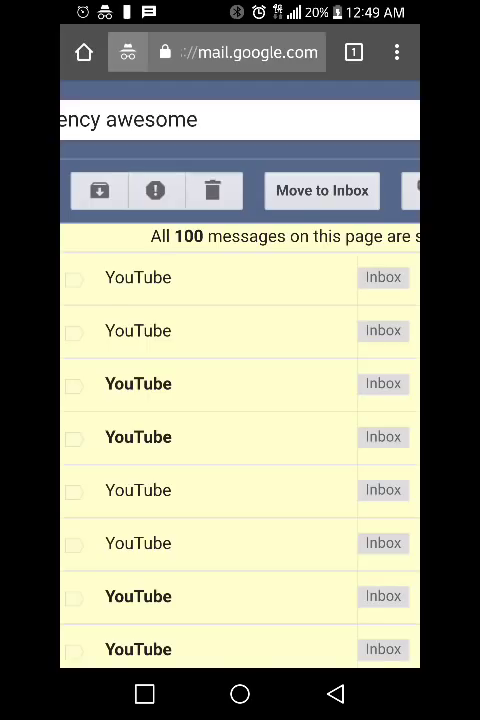
left_click(214, 191)
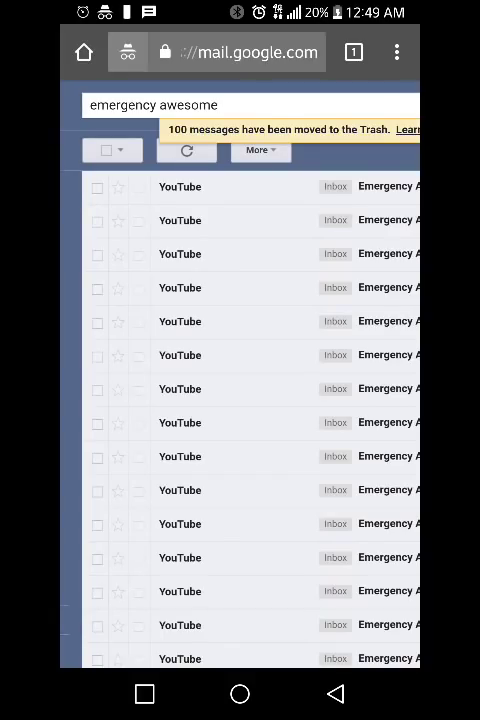
left_click(97, 149)
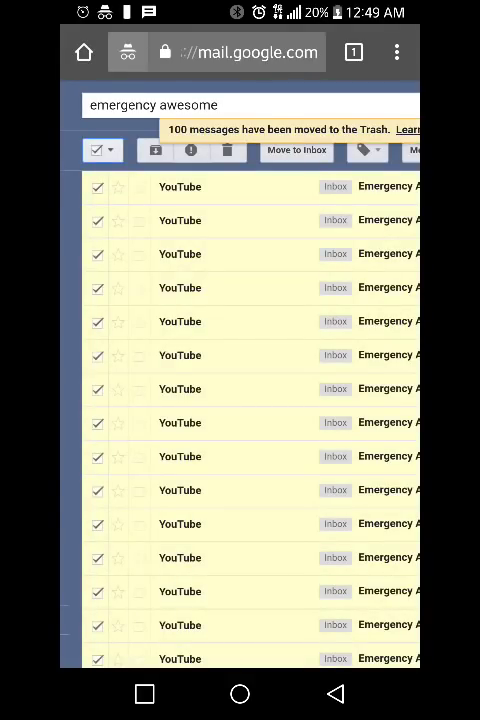